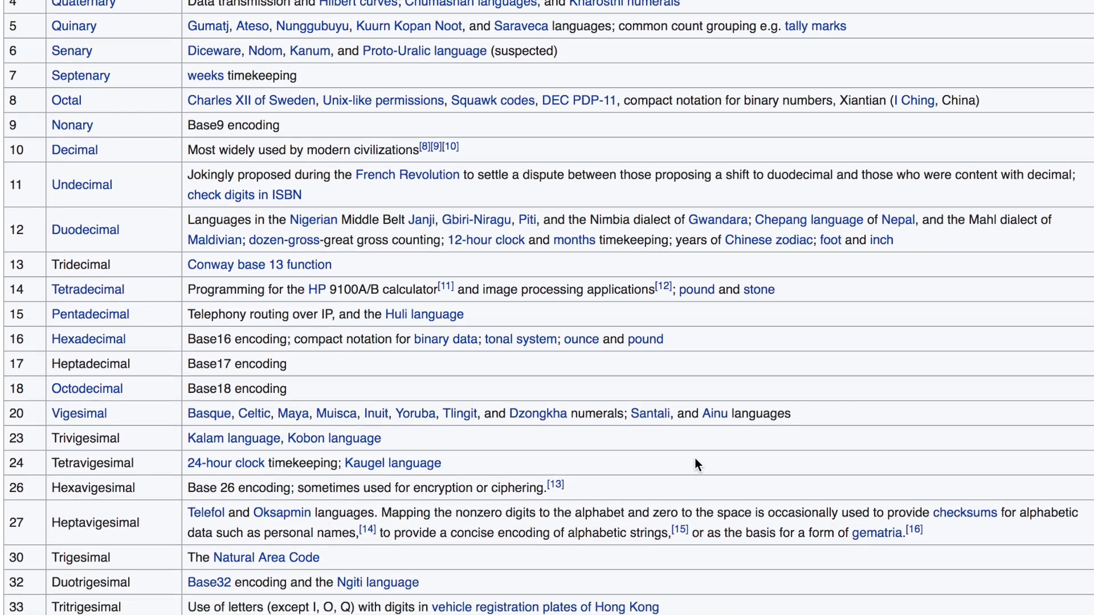
scroll(down, 3)
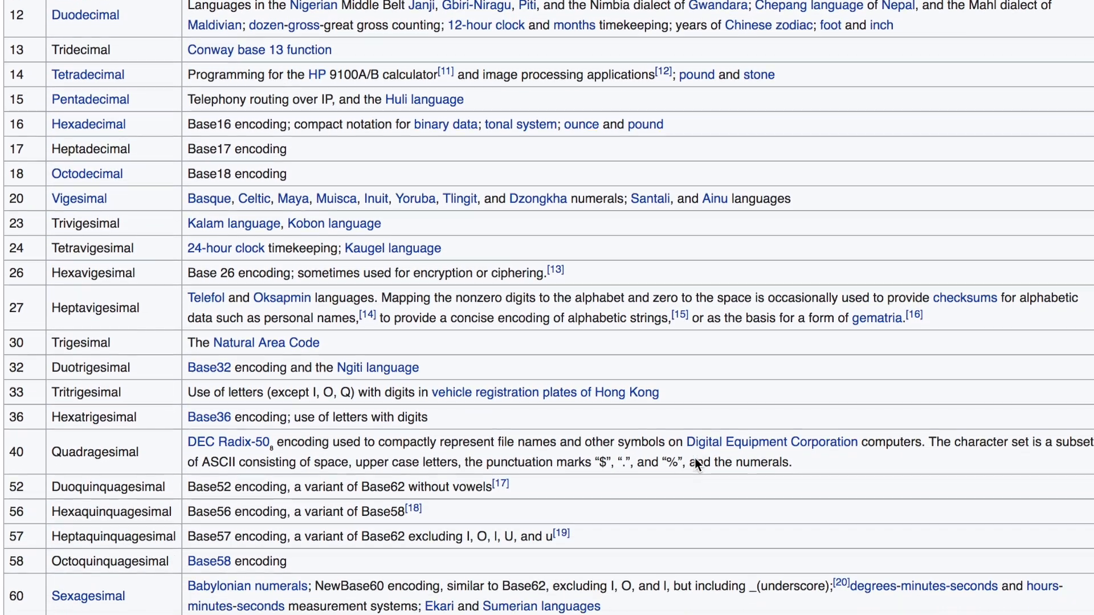
scroll(down, 3)
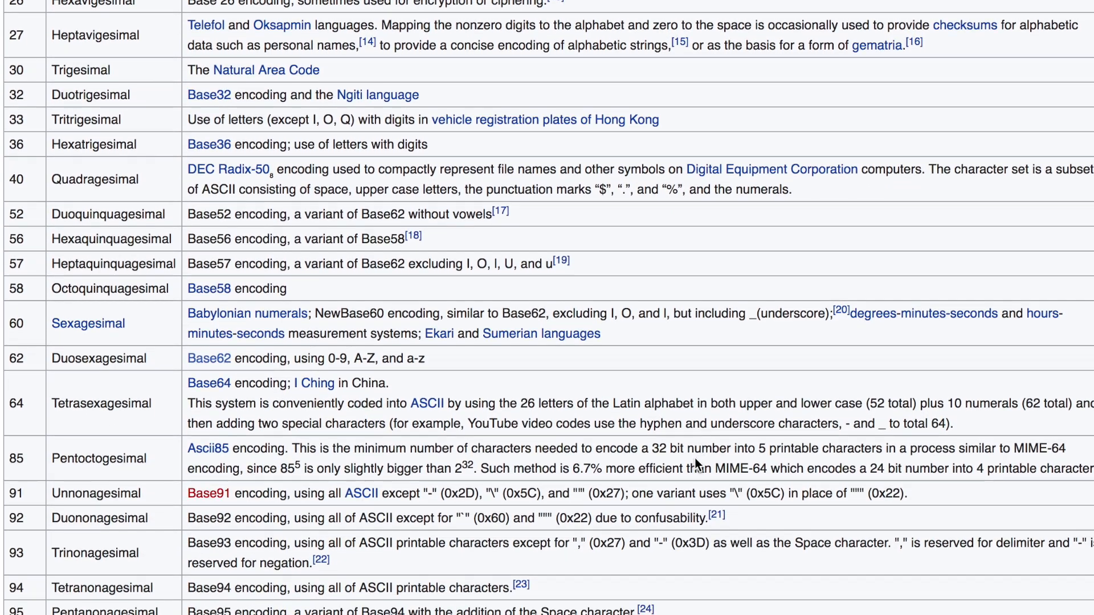
scroll(down, 3)
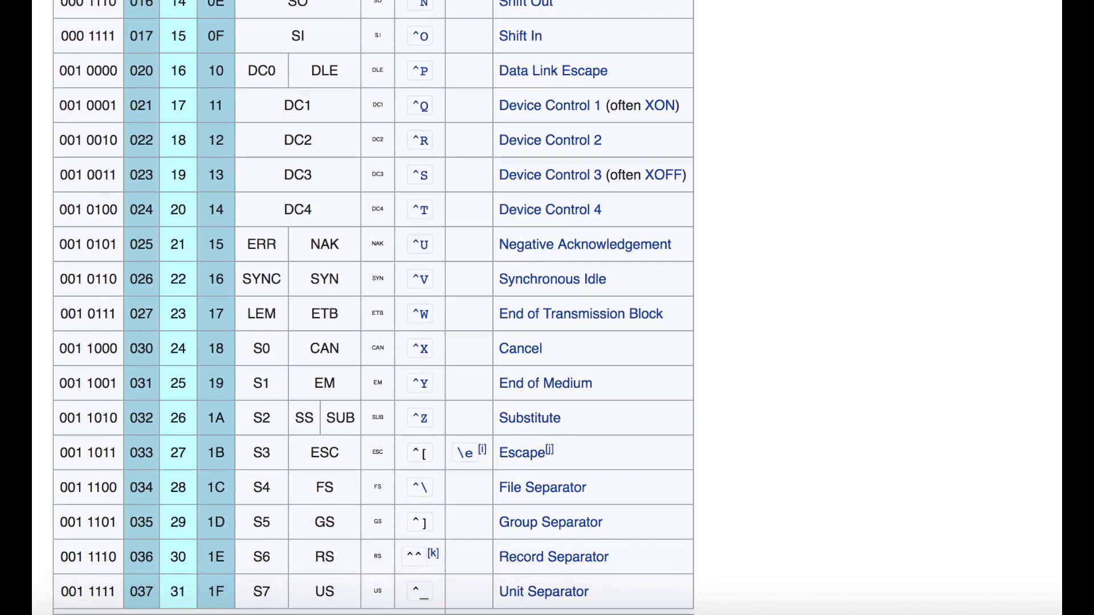
scroll(down, 3)
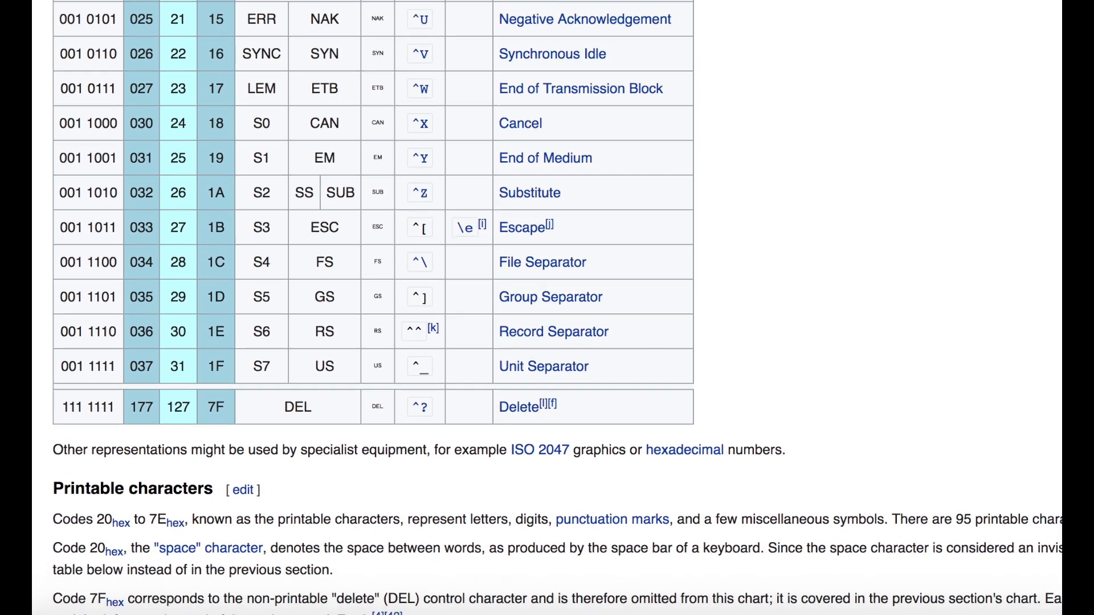
scroll(down, 3)
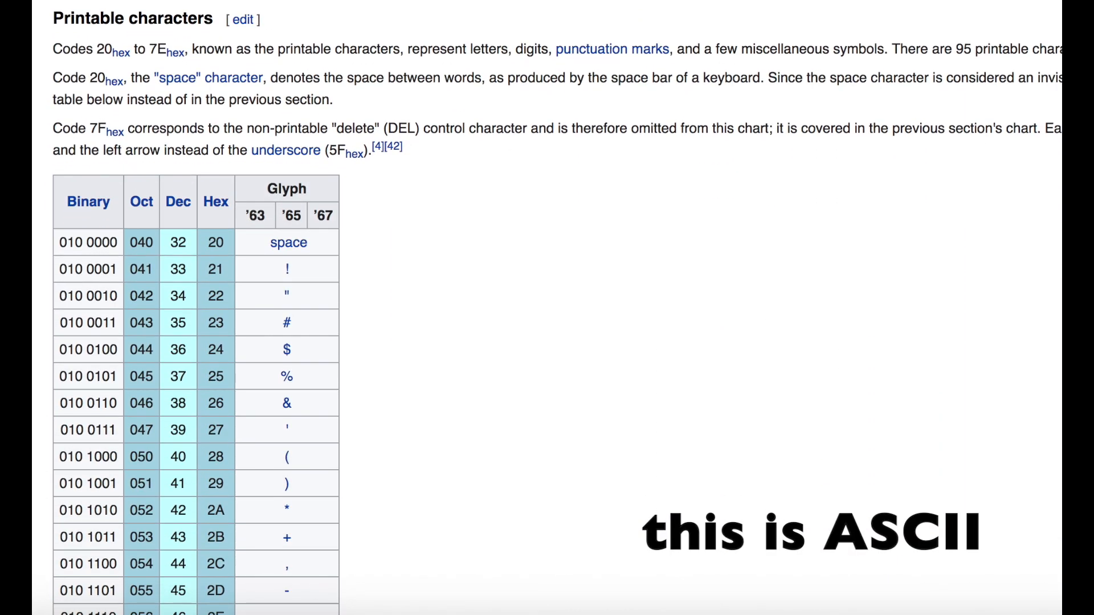
scroll(down, 3)
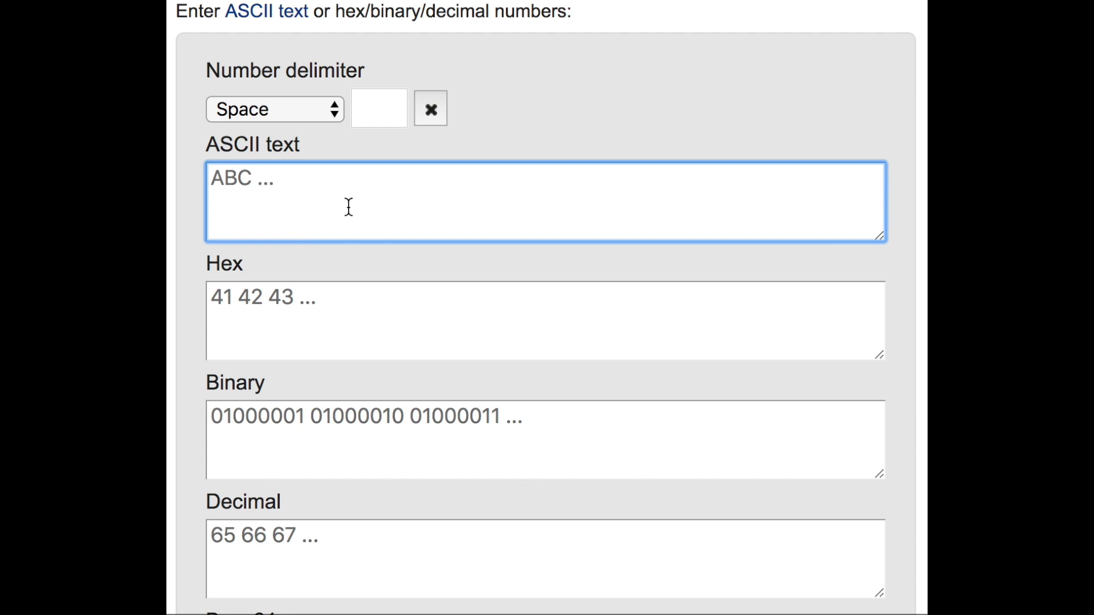
text(H)
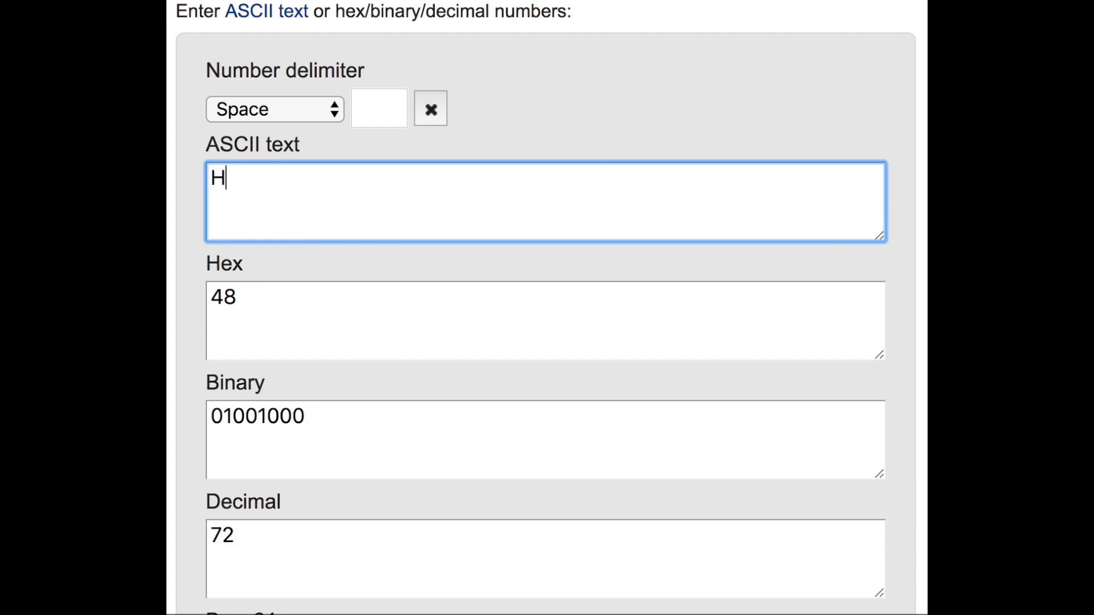
text(ell)
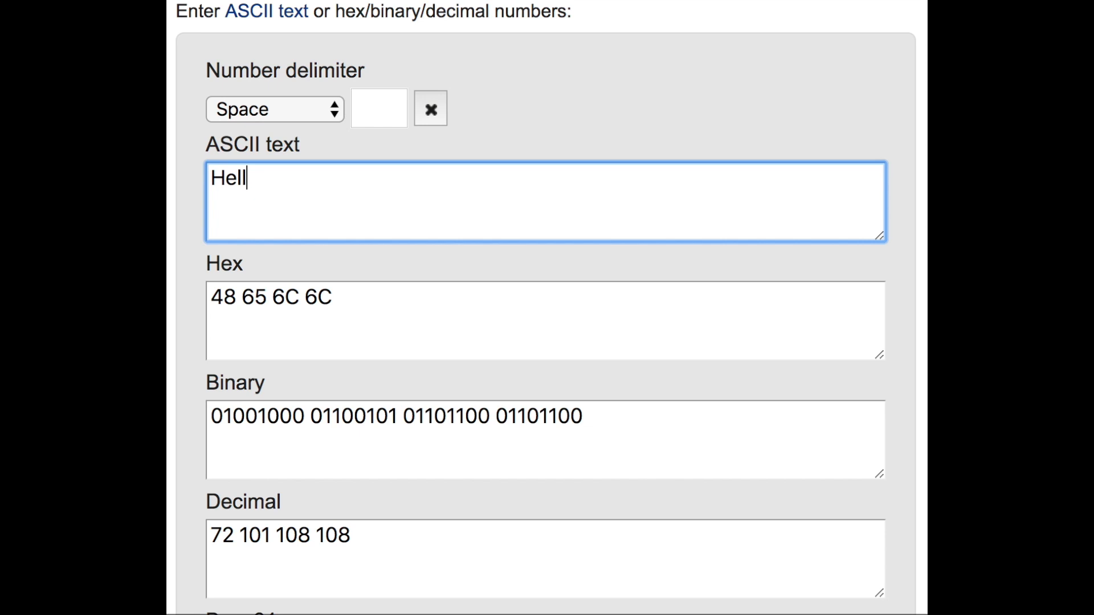
text(o)
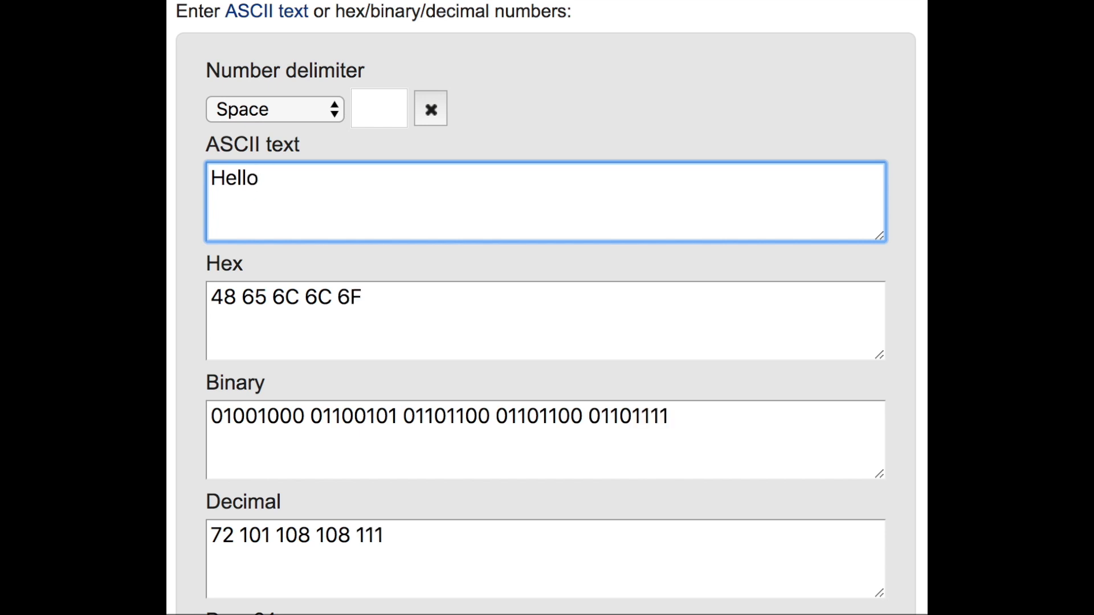